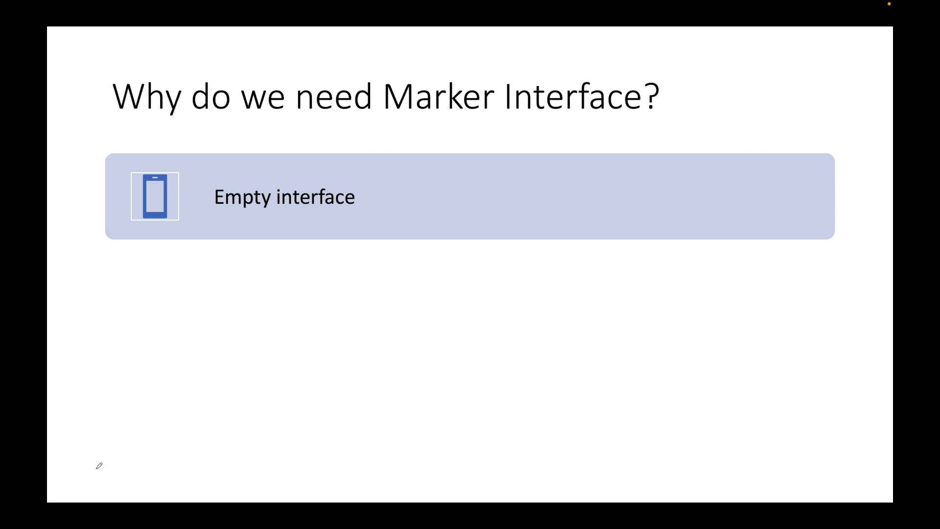
Step: Underline the word Marker in the slide title with a red ink stroke
left_click_drag(398, 118, 497, 113)
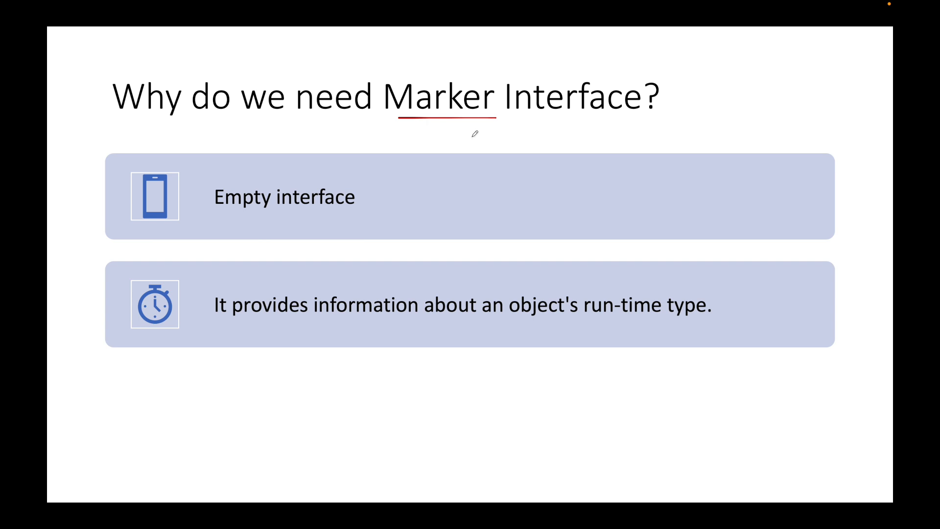
mouse_move(370, 293)
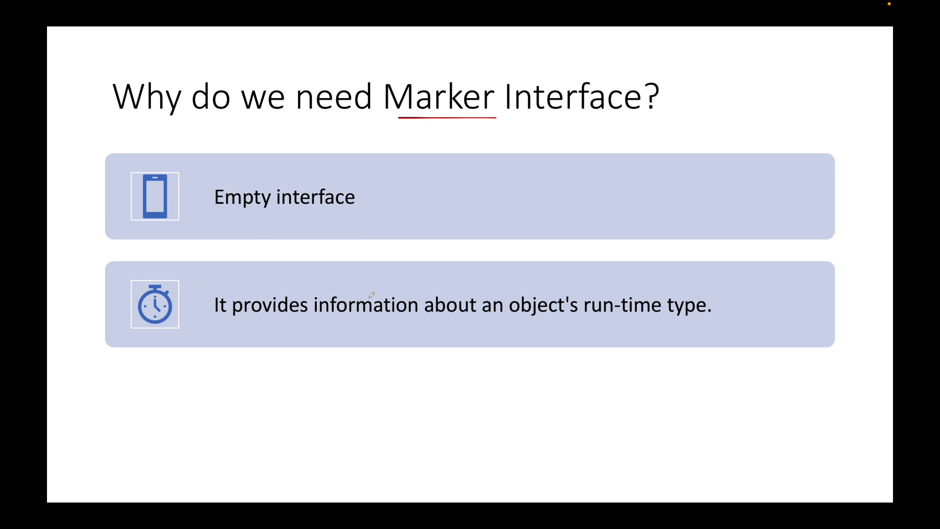
mouse_move(447, 50)
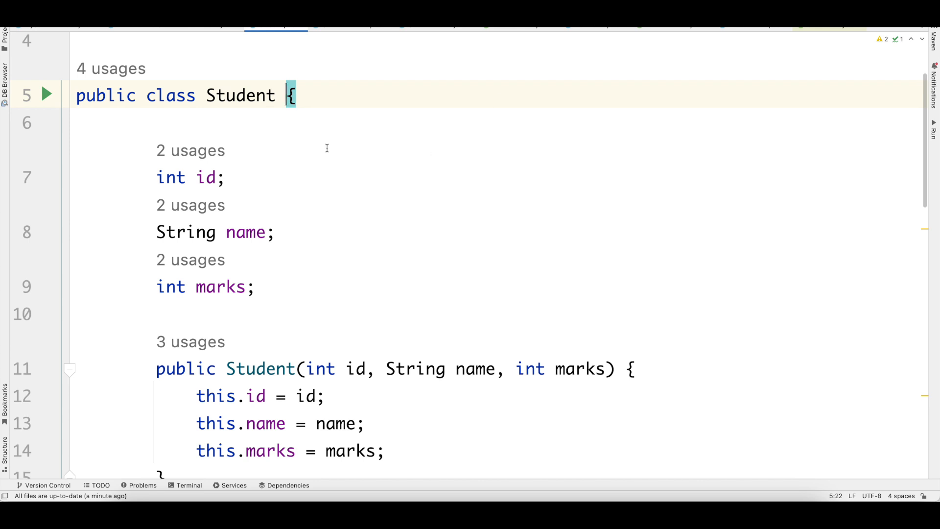
left_click_drag(157, 178, 245, 287)
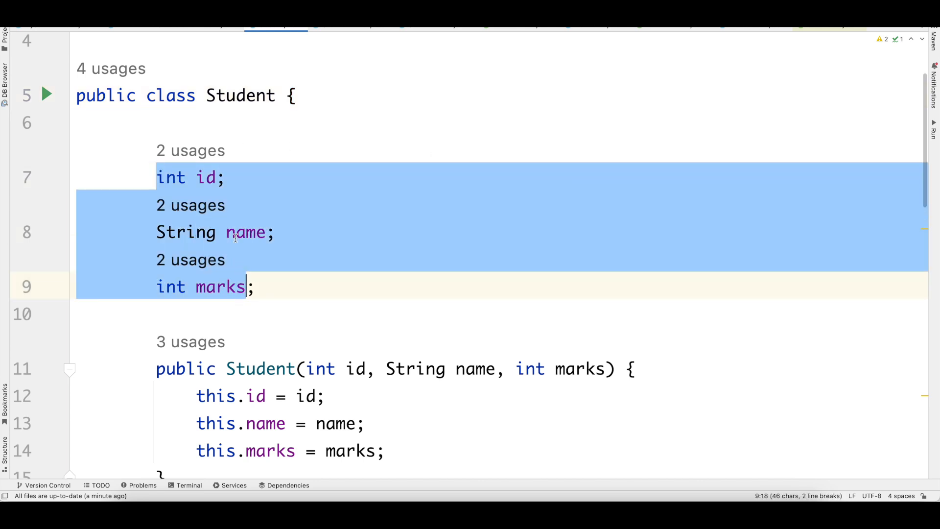
scroll("down", 3)
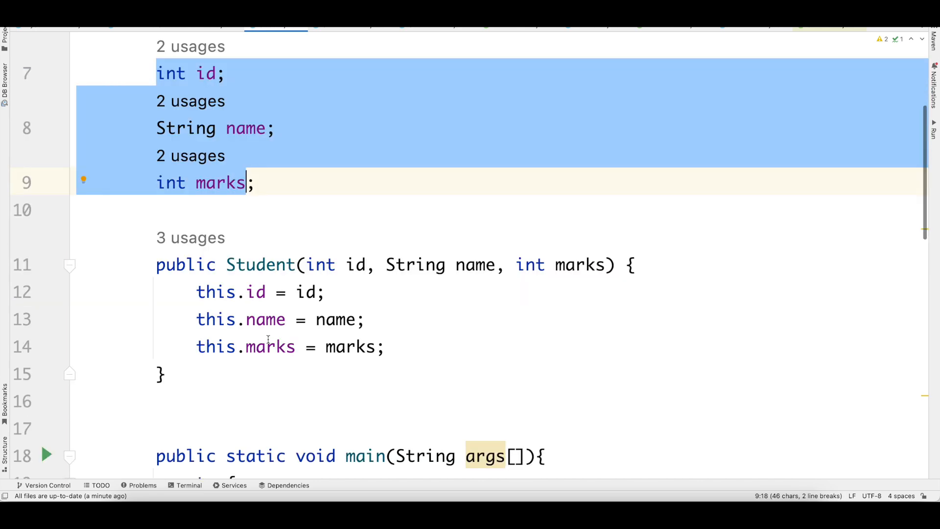
scroll("down", 3)
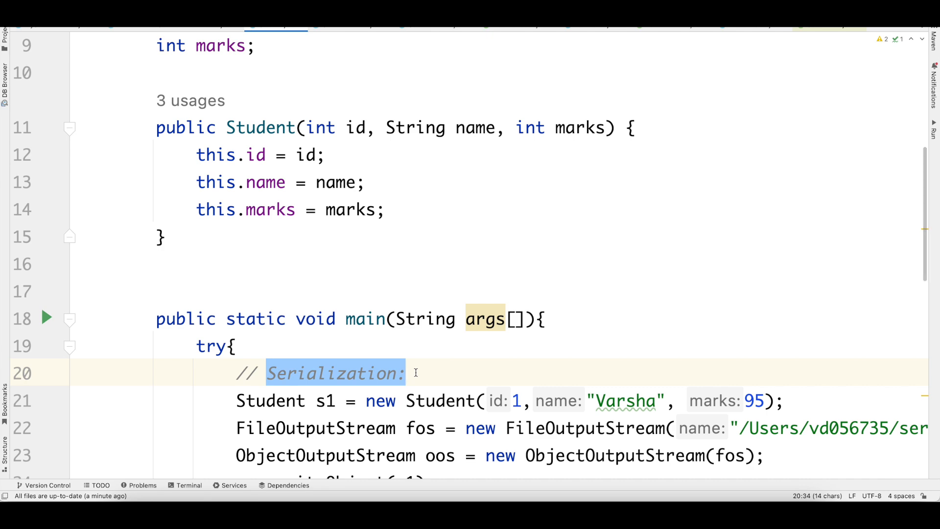
double_click(440, 400)
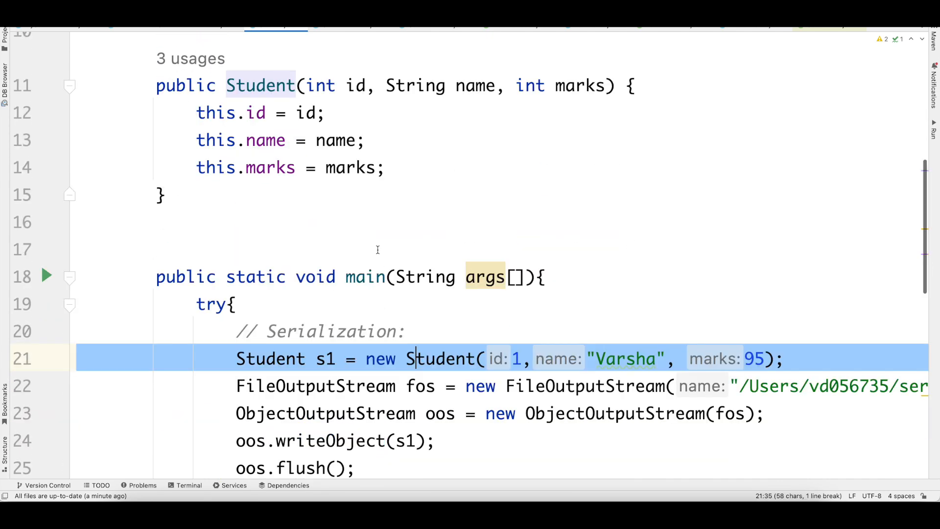
scroll("down", 3)
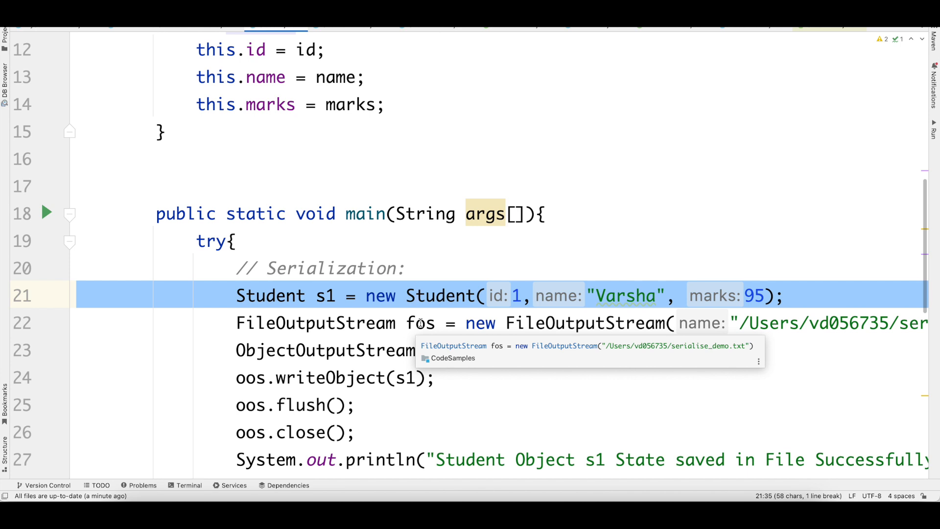
left_click(413, 295)
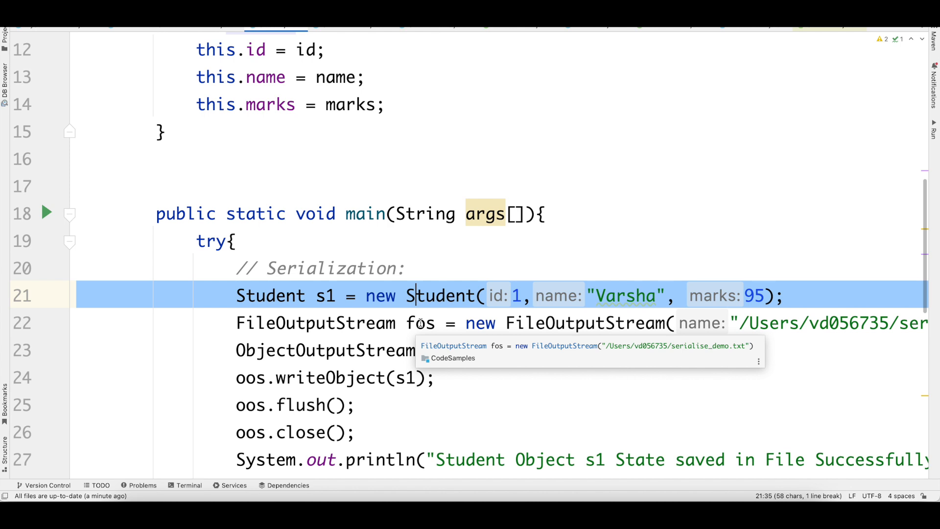
mouse_move(349, 320)
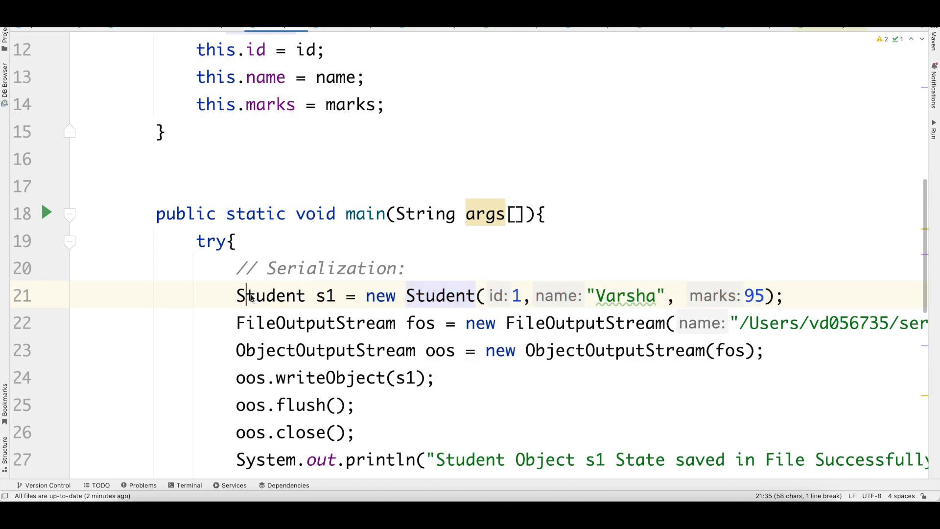
left_click(510, 322)
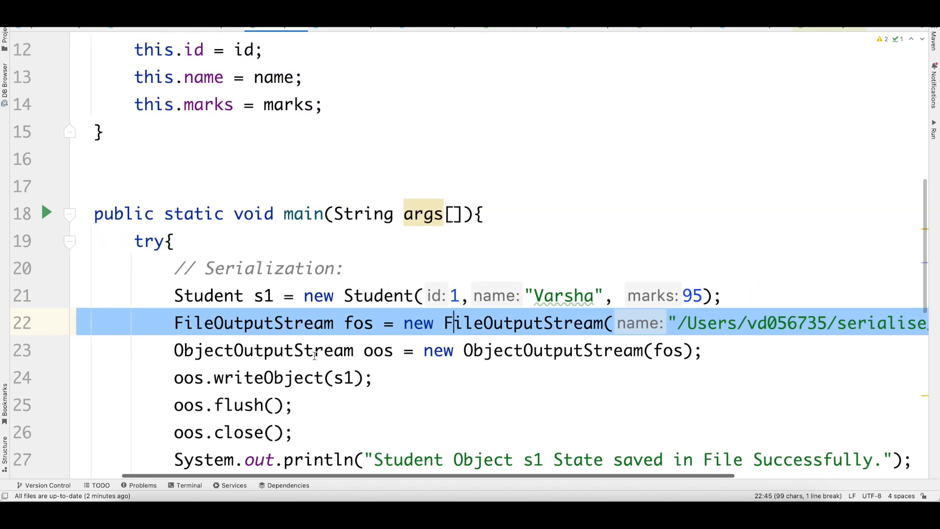
double_click(268, 378)
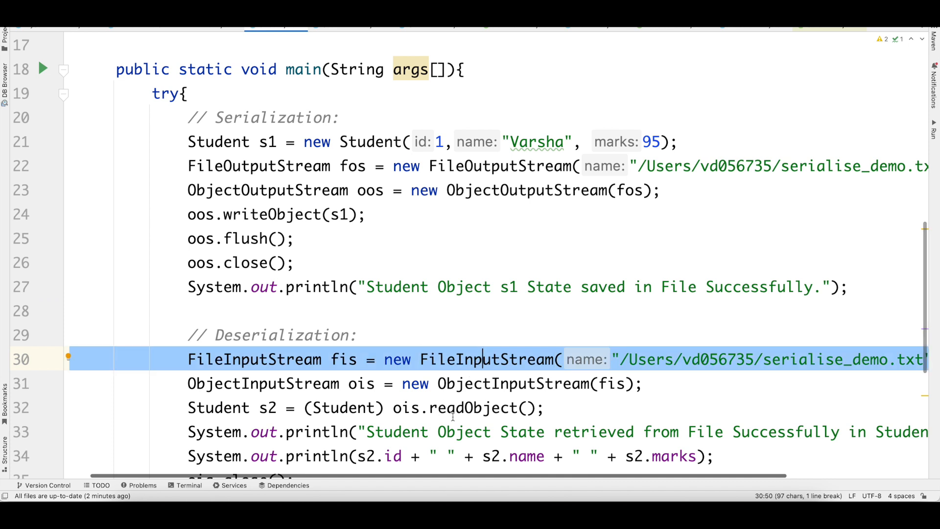
double_click(225, 407)
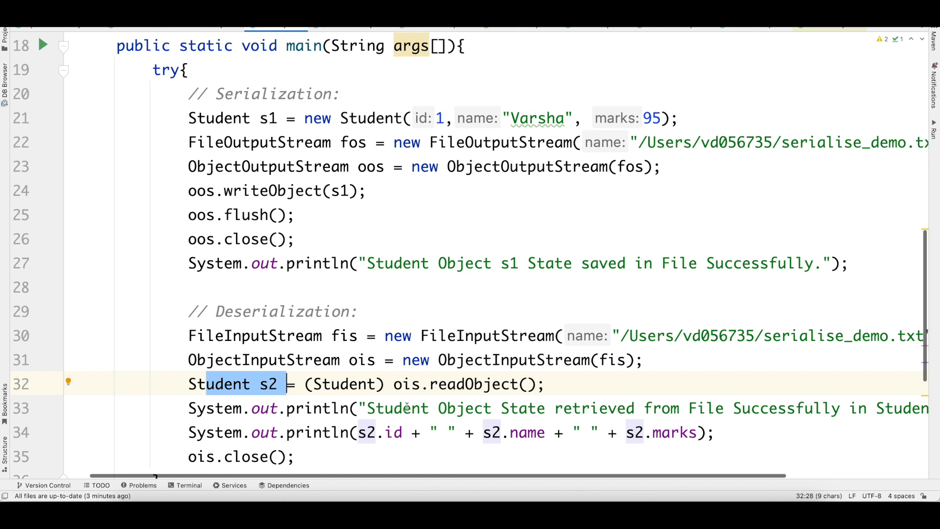
double_click(393, 432)
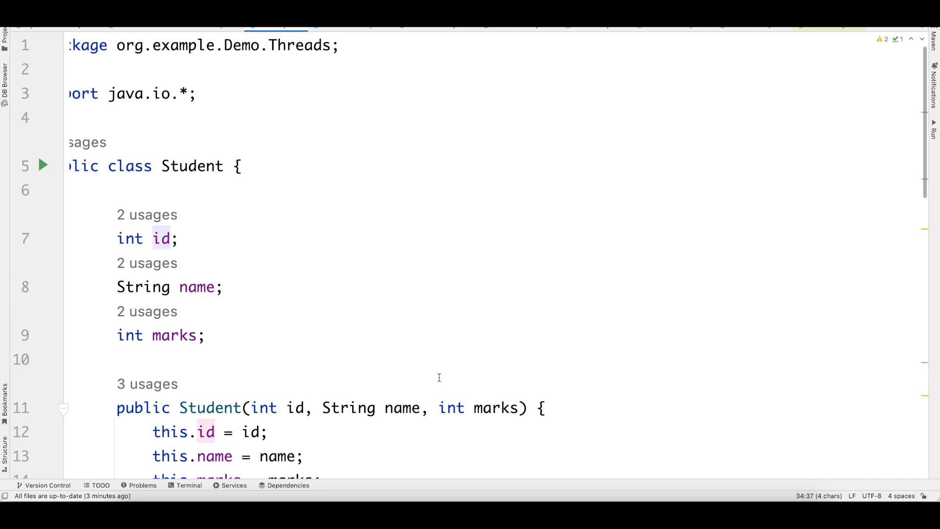
Step: Run Student.main() and get a NotSerializableException for org.example.Demo.Threads.Student
left_click(234, 167)
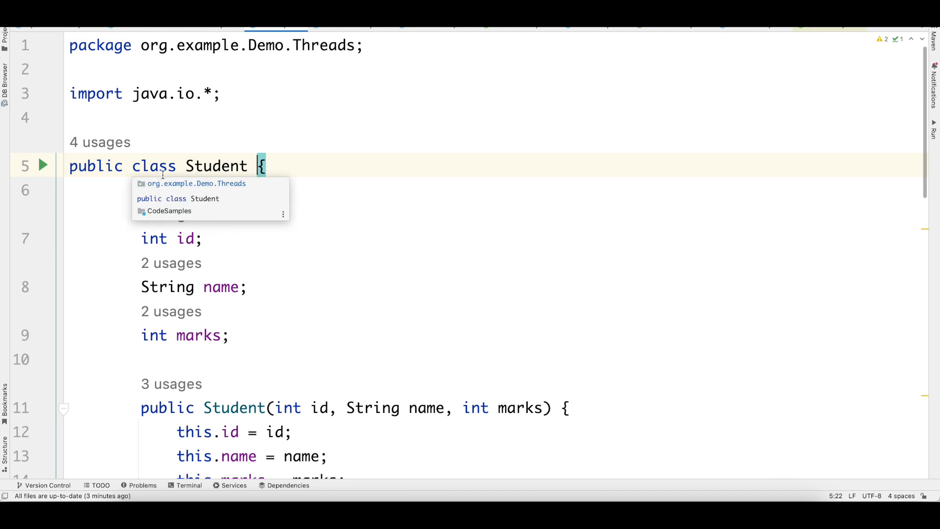
left_click(43, 165)
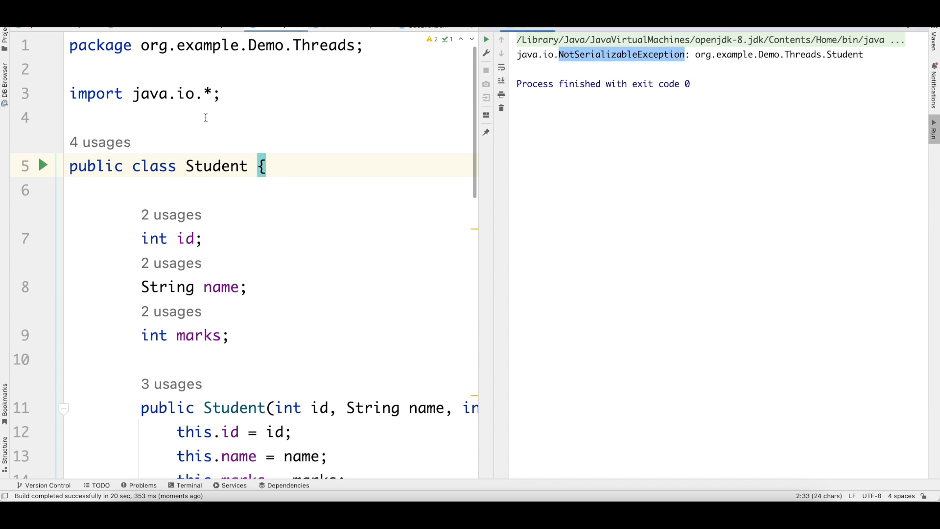
Step: Add 'implements Serializable' to the Student class header and jump to the Serializable source
left_click(257, 166)
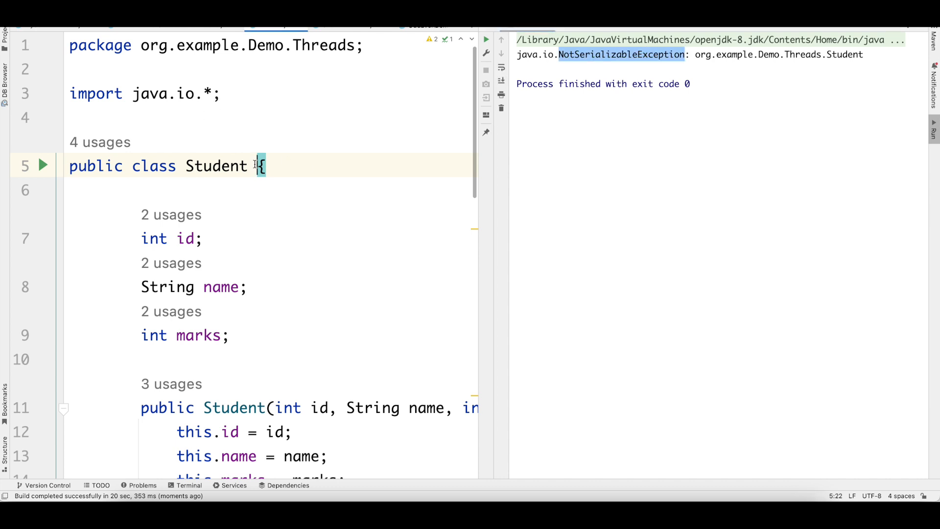
mouse_move(289, 153)
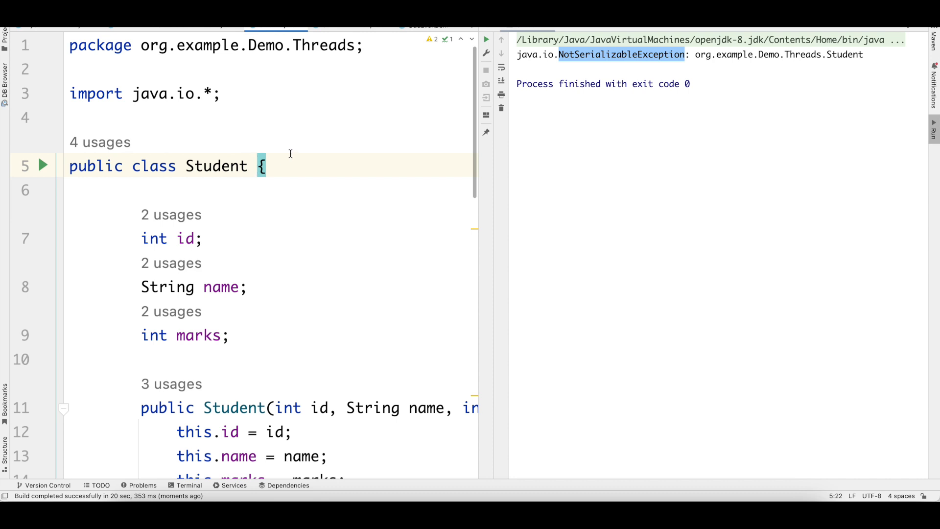
type("implements")
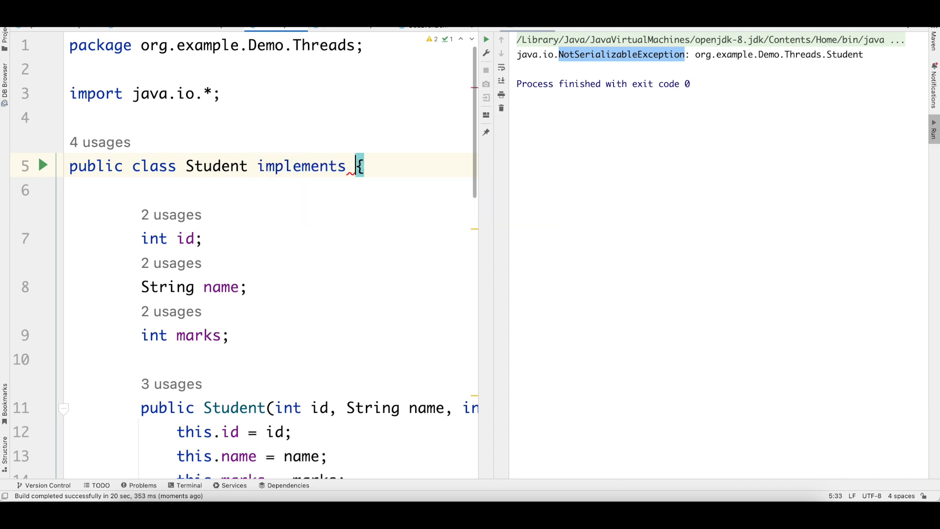
type("Serializable")
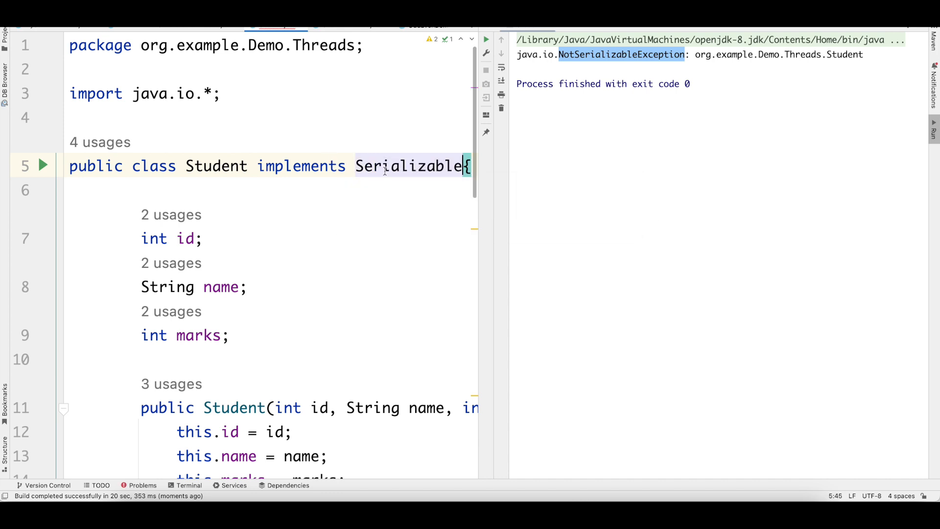
left_click(407, 166)
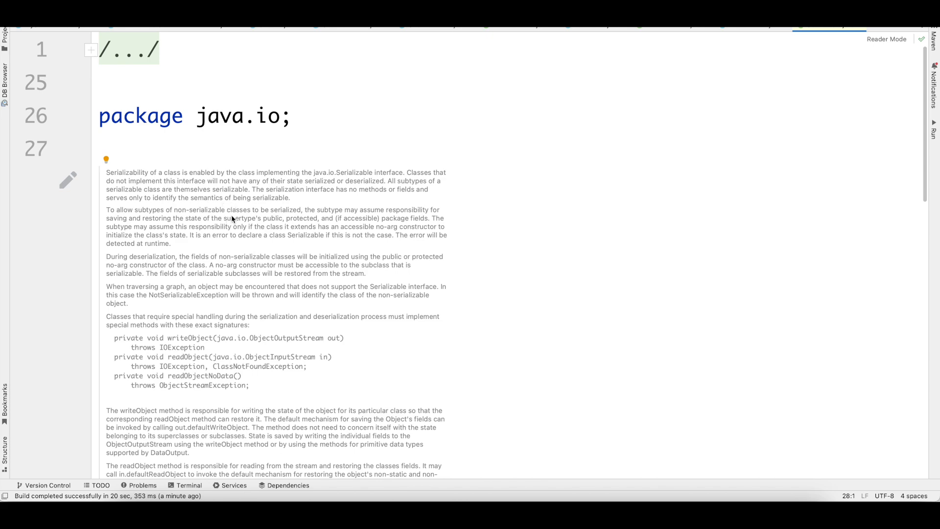
Step: Scroll down through the java.io.Serializable Javadoc in reader mode
scroll("down", 3)
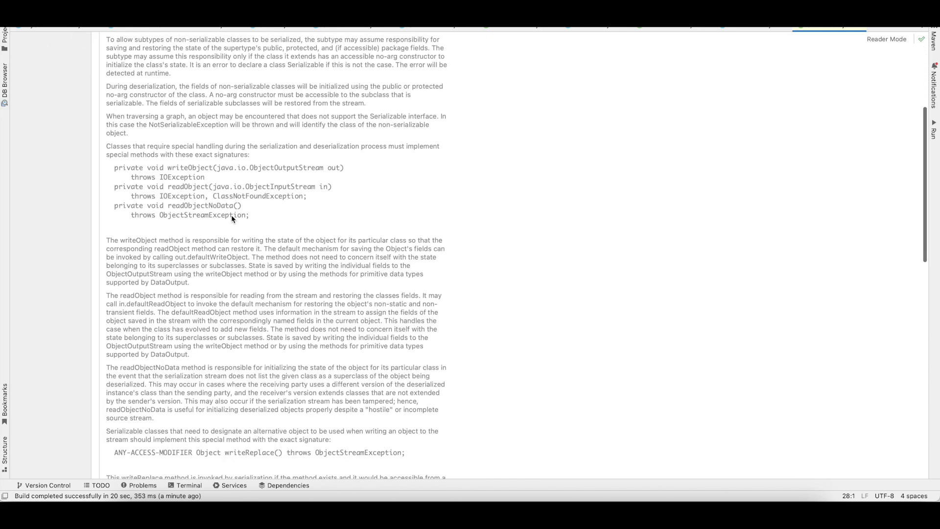
scroll("down", 3)
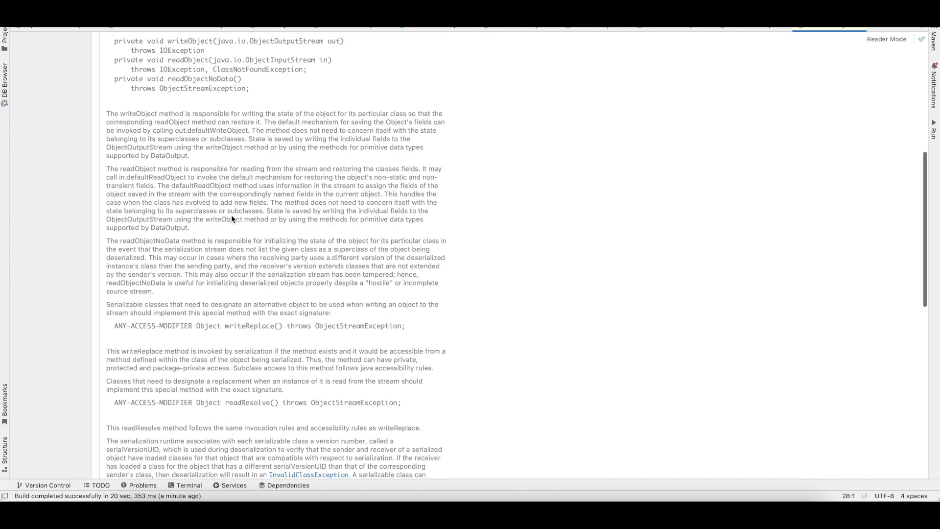
scroll("down", 3)
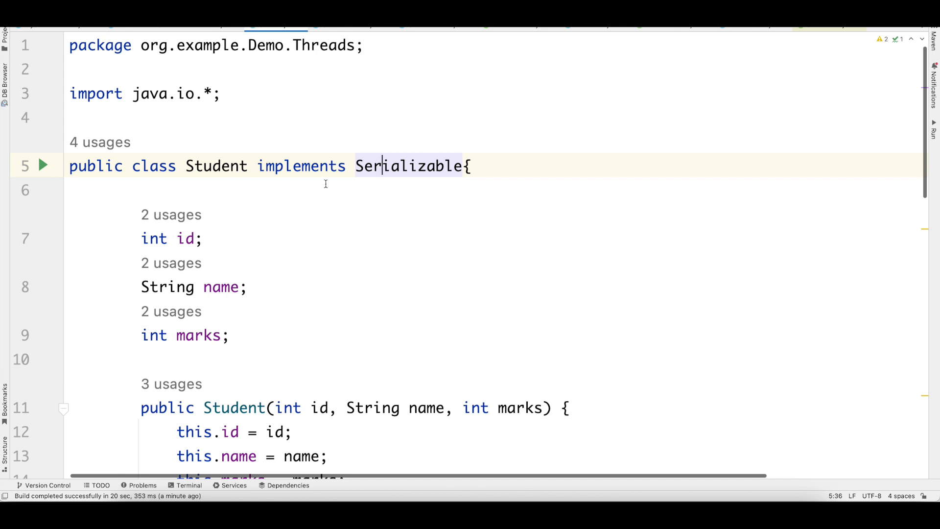
Step: Rerun Student.main() so it saves s1 and retrieves s2, printing 1 Varsha 95
left_click(42, 165)
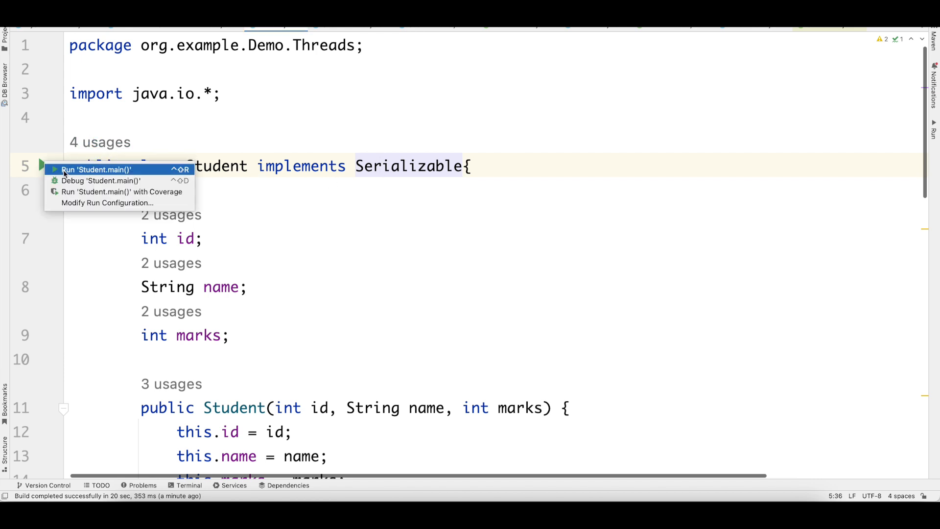
left_click(95, 169)
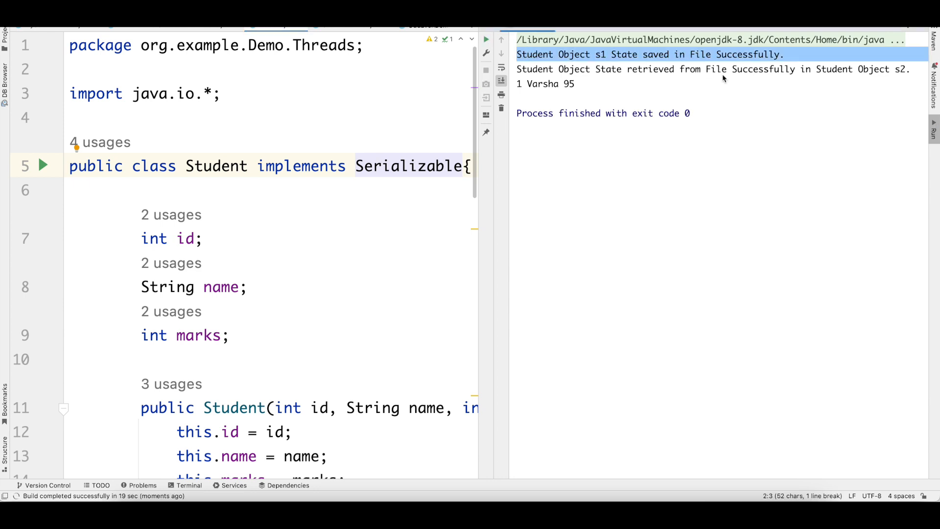
left_click(720, 69)
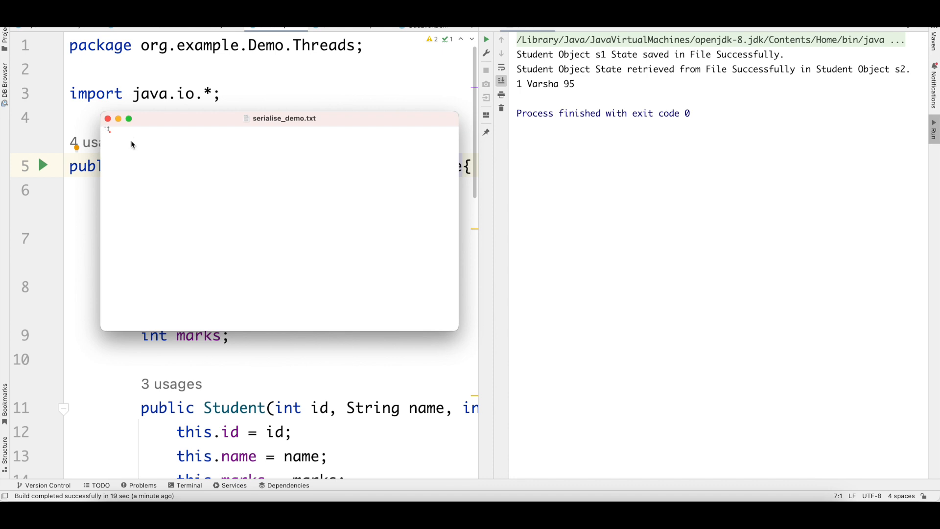
mouse_move(123, 143)
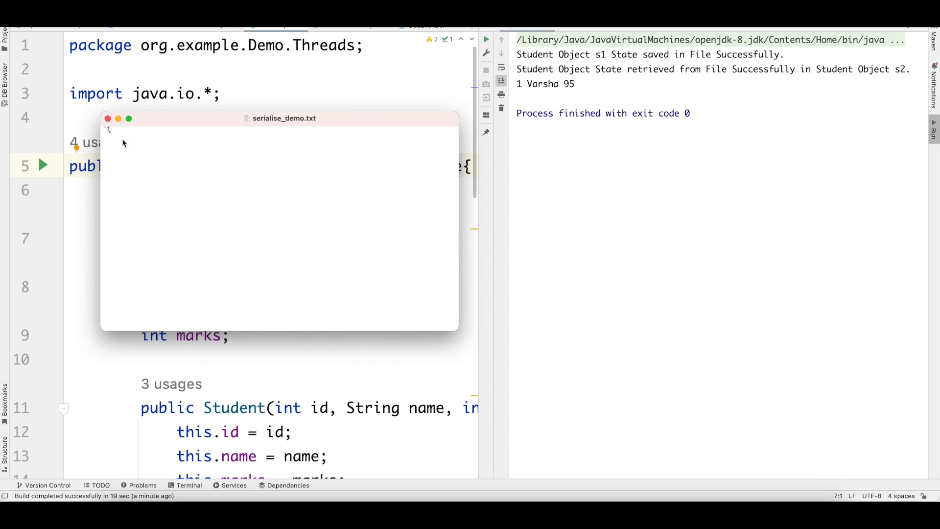
Step: Inspect the contents of the saved serialise_demo.txt file
left_click(108, 119)
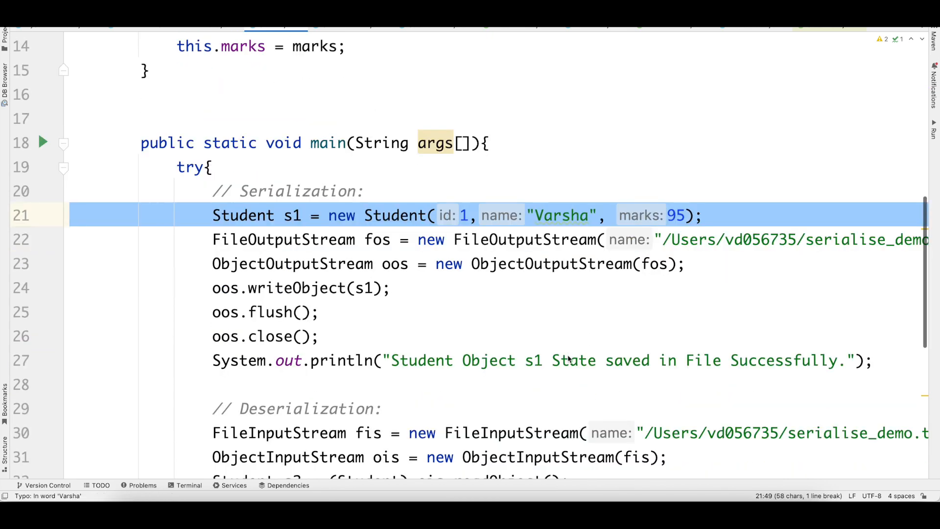
double_click(524, 239)
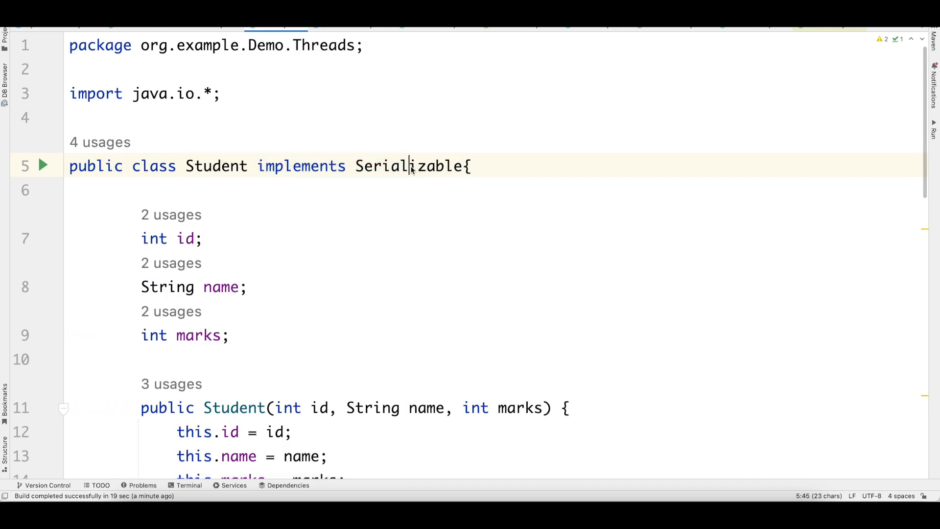
double_click(410, 166)
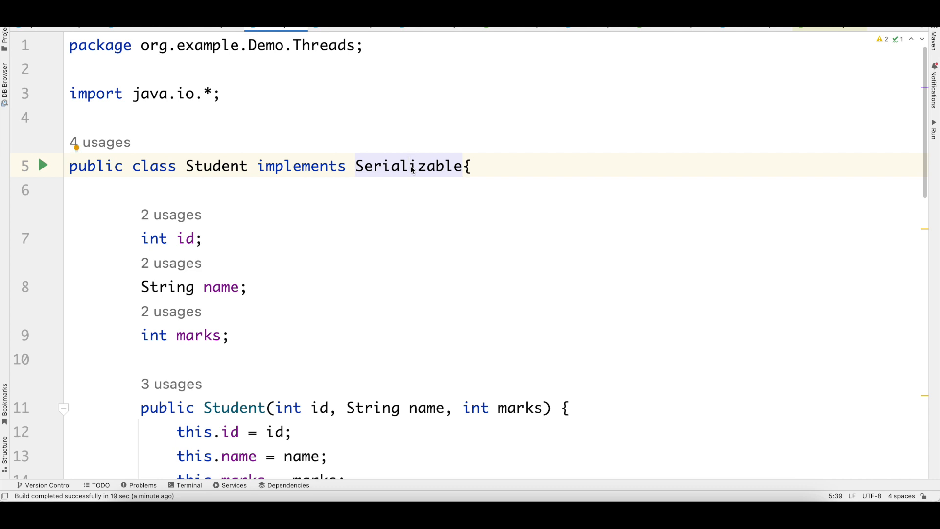